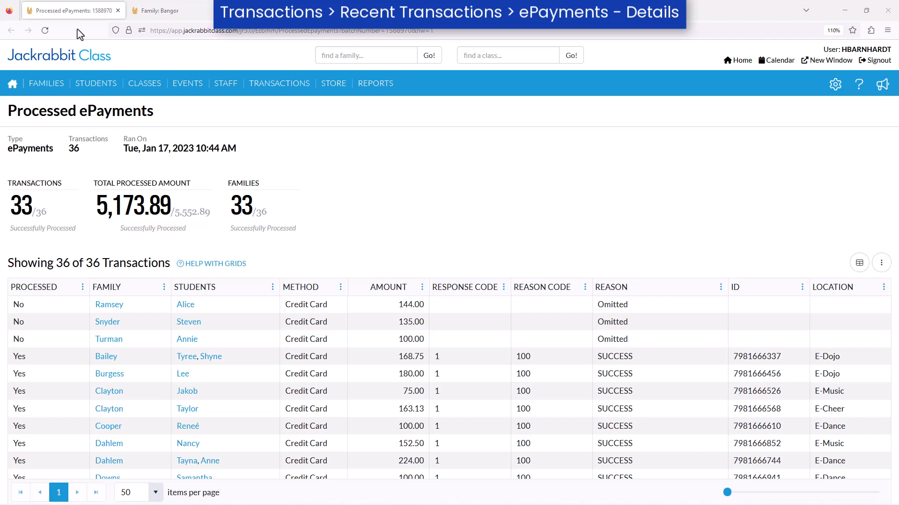
{"action": "mouse_move", "coordinate": [103, 25]}
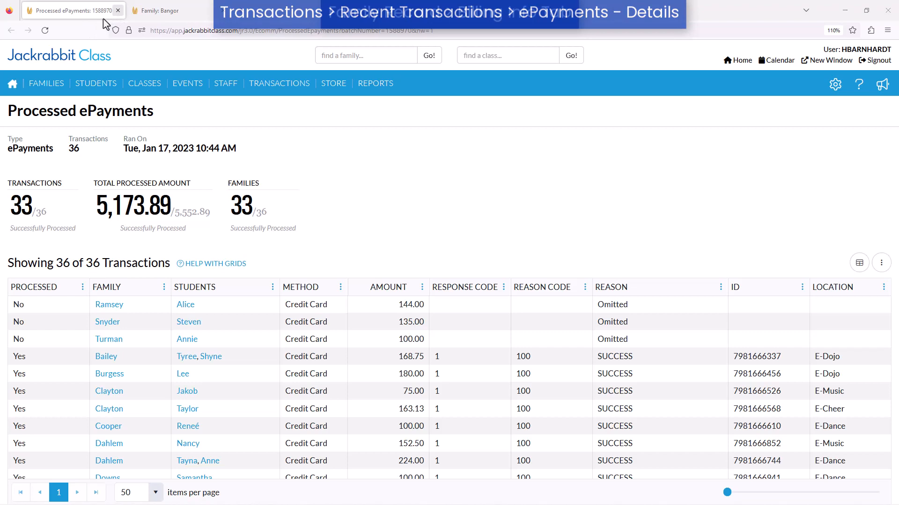
- Close the old Processed ePayments results tab, landing on the All Families list
{"action": "left_click", "coordinate": [160, 10]}
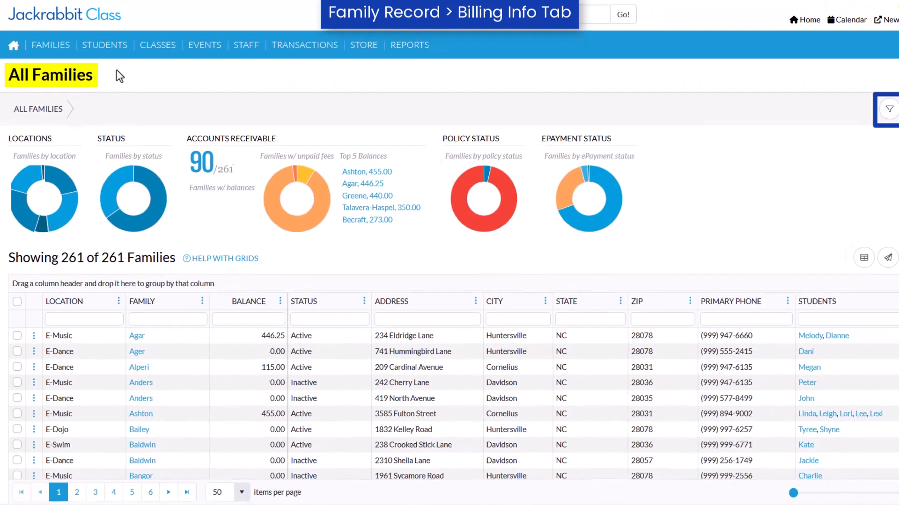
- Show the family list filters, then go to the Family ePayment Listing Report criteria
{"action": "left_click", "coordinate": [888, 108]}
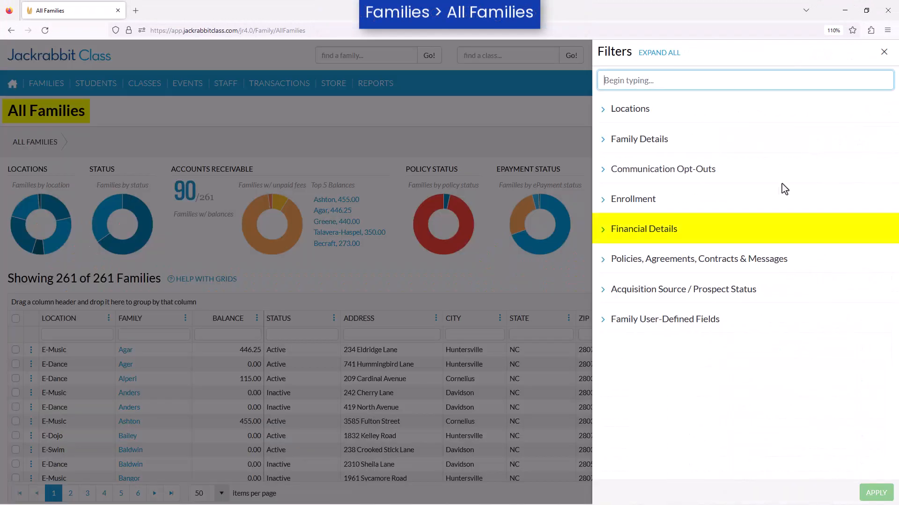
{"action": "left_click", "coordinate": [643, 229]}
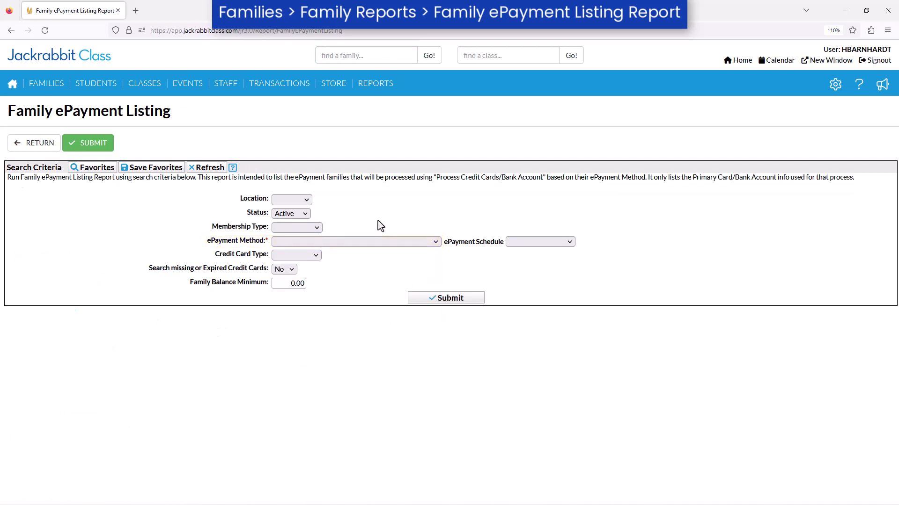
- Navigate from the Transactions menu to the Process ePayments page
{"action": "left_click", "coordinate": [279, 83]}
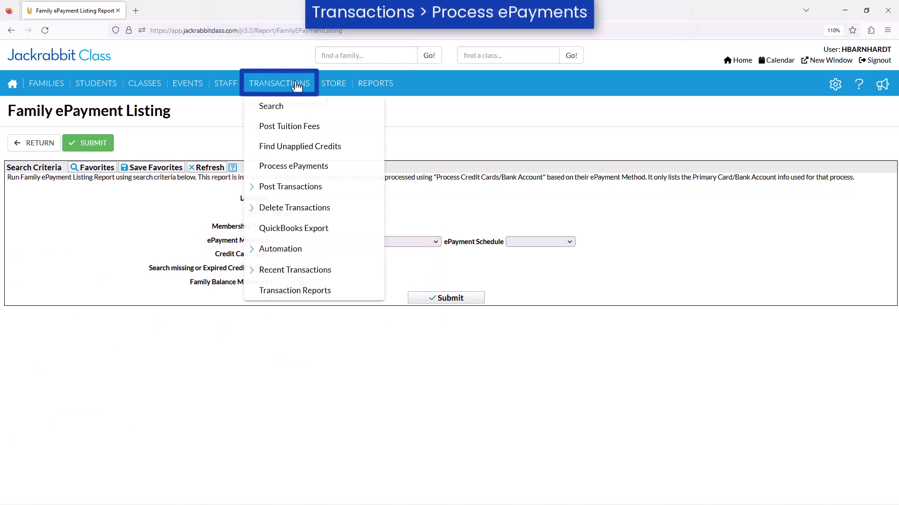
{"action": "left_click", "coordinate": [293, 165]}
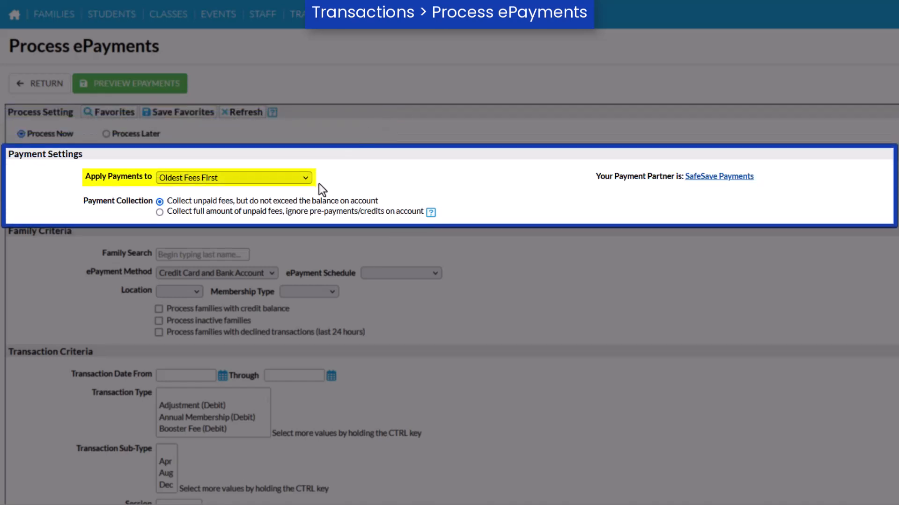
{"action": "left_click", "coordinate": [234, 177]}
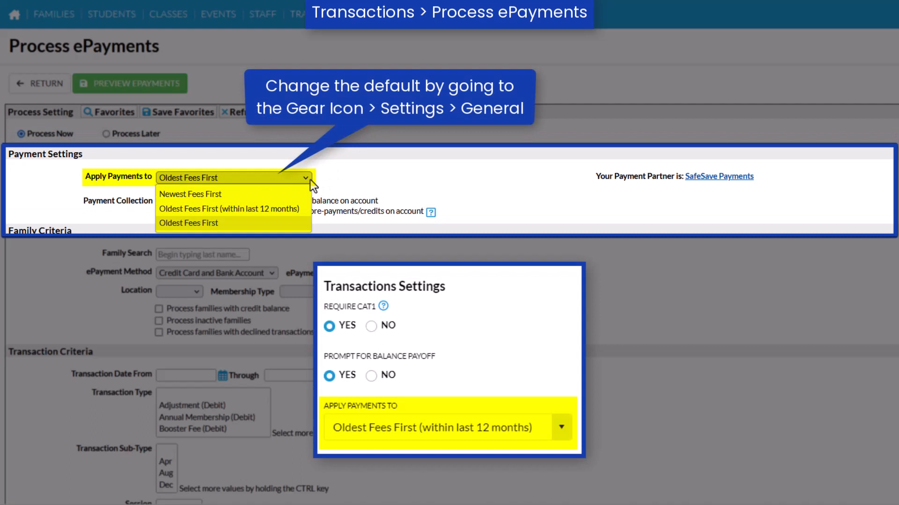
{"action": "mouse_move", "coordinate": [322, 186]}
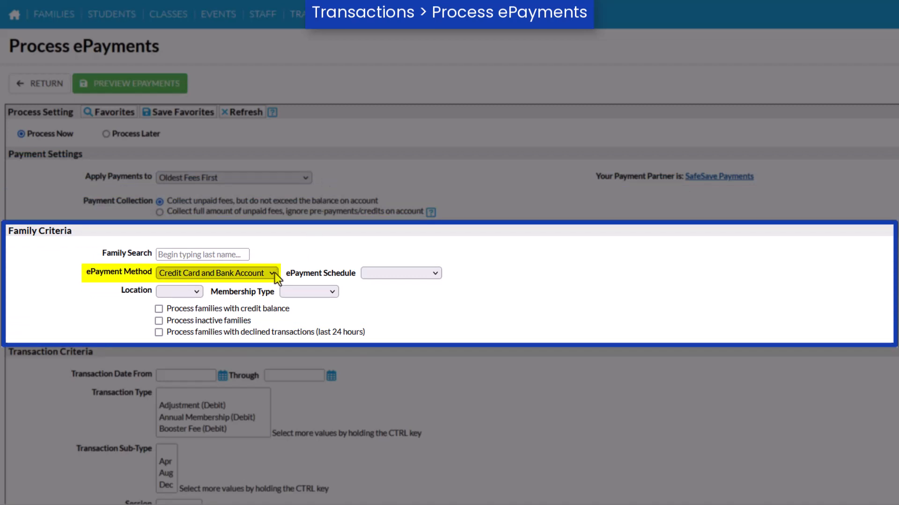
- Choose the 25th of the Month schedule and include inactive and recently declined families
{"action": "left_click", "coordinate": [216, 272]}
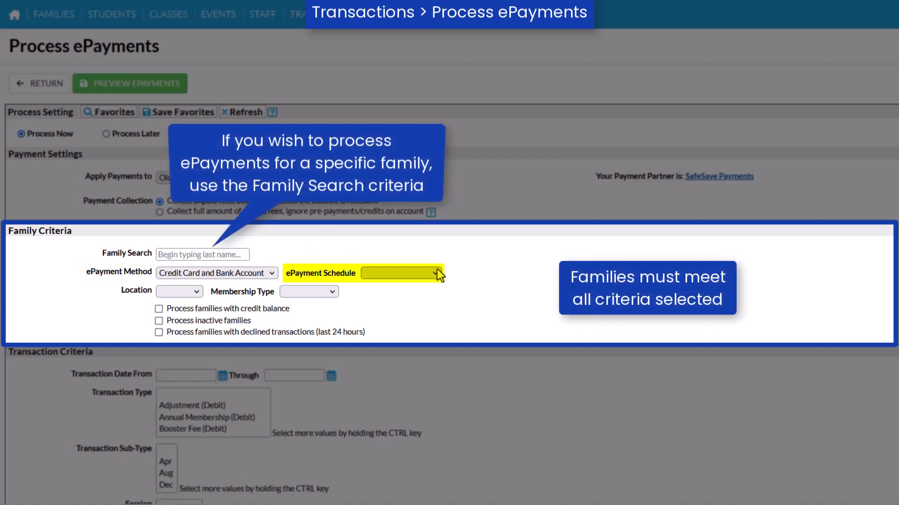
{"action": "left_click", "coordinate": [398, 273]}
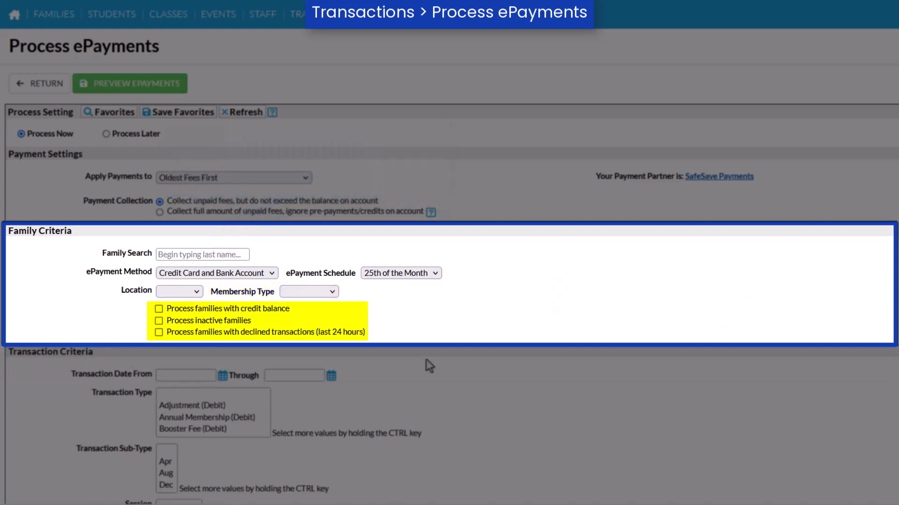
{"action": "left_click", "coordinate": [159, 321]}
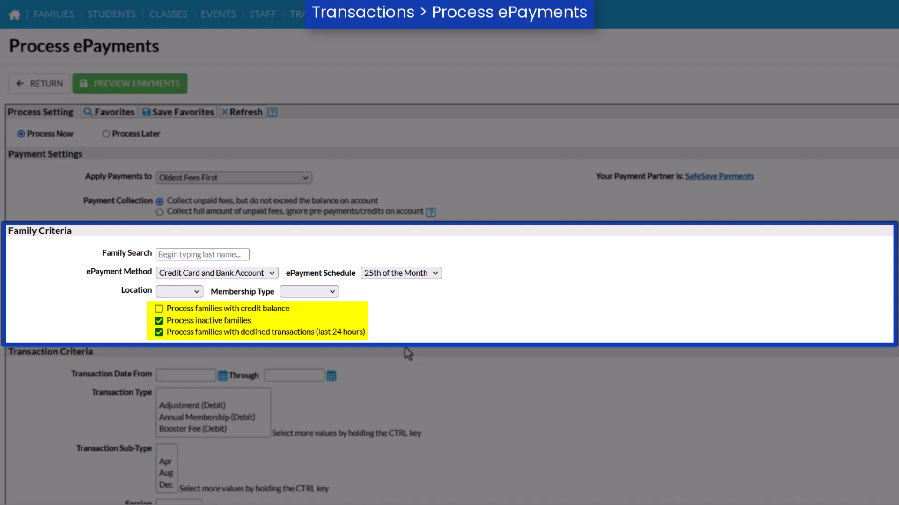
{"action": "scroll", "scroll_direction": "down", "scroll_amount": 3}
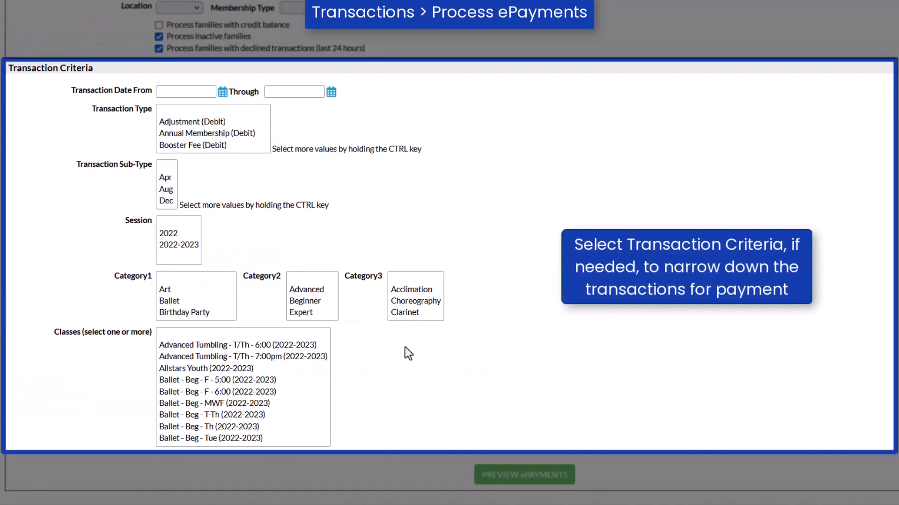
{"action": "mouse_move", "coordinate": [297, 186]}
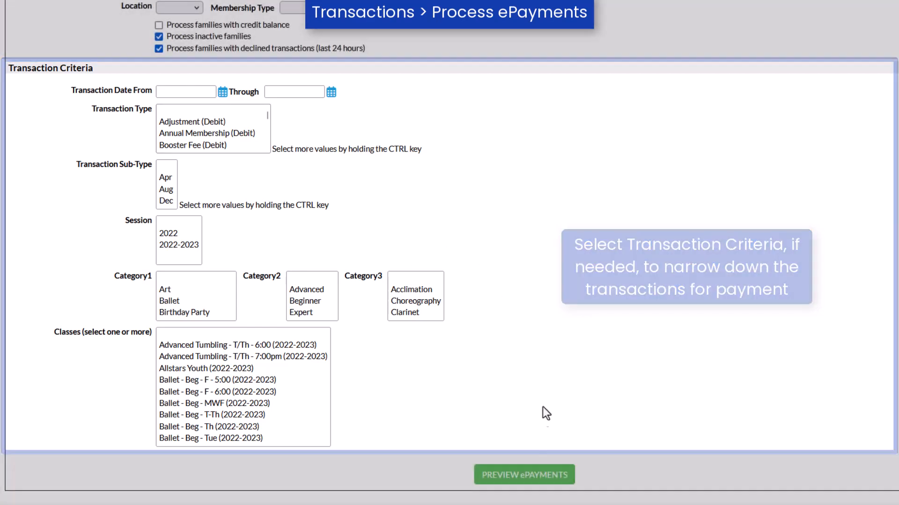
- Preview the ePayments: 15 transactions for 15 families totalling 4,174.25
{"action": "left_click", "coordinate": [522, 475]}
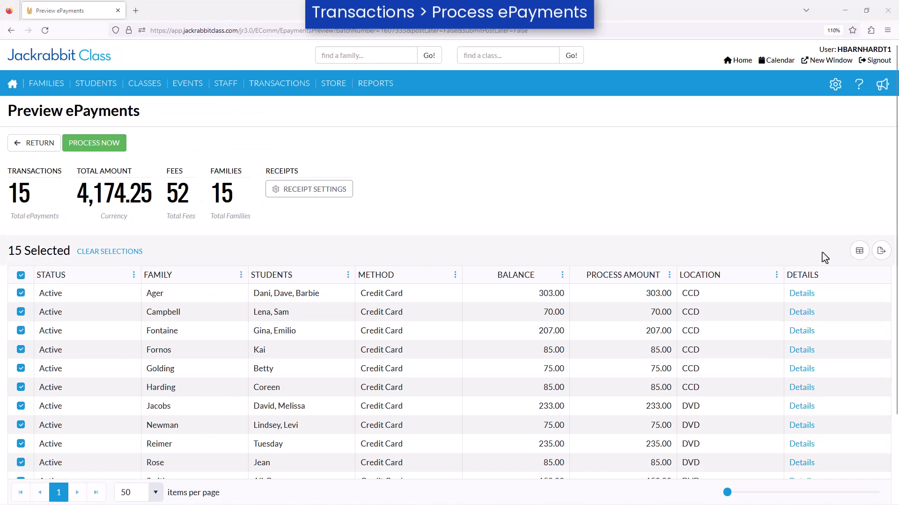
- Review Ager's unpaid fee details and close the preview popup
{"action": "left_click", "coordinate": [801, 293]}
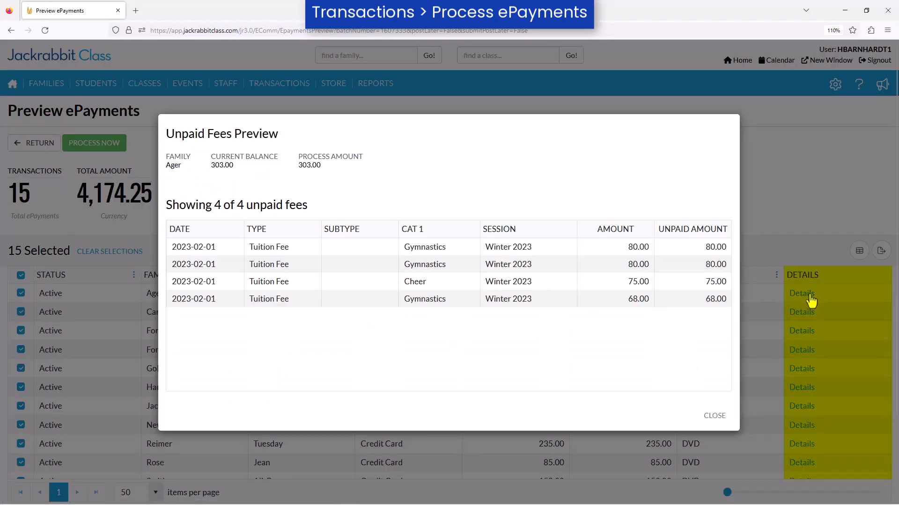
{"action": "left_click", "coordinate": [714, 416]}
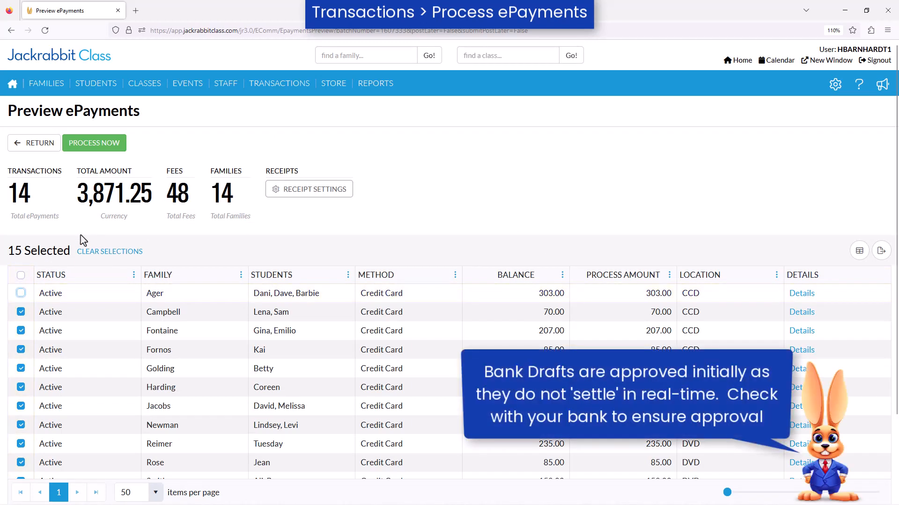
- Run and confirm processing: 12 of 15 succeed for 3,701.25, two declined
{"action": "left_click", "coordinate": [94, 142]}
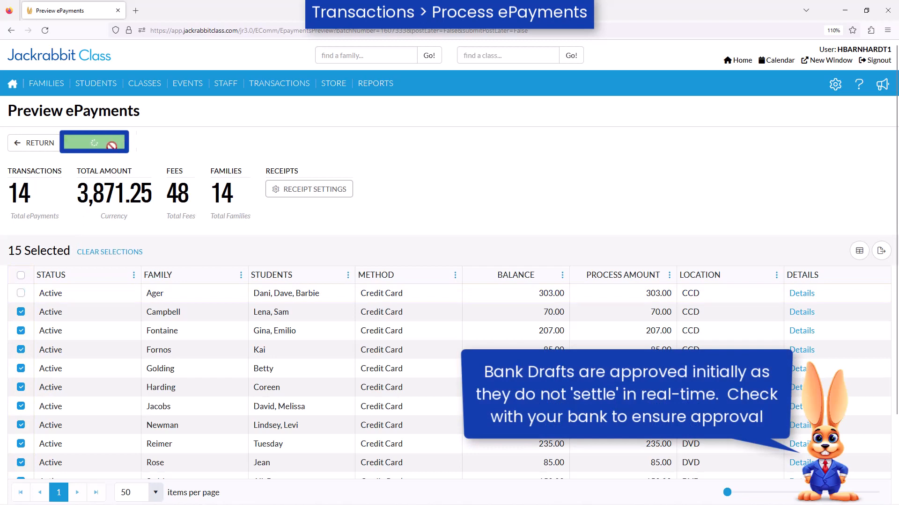
{"action": "left_click", "coordinate": [95, 142]}
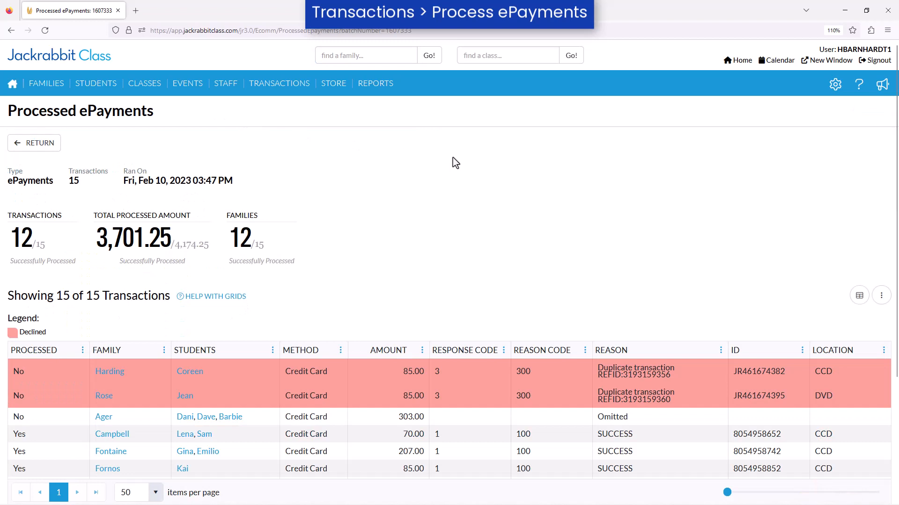
- Scroll the processed results and bring up the Transactions menu's recent transaction types
{"action": "scroll", "scroll_direction": "down", "scroll_amount": 3}
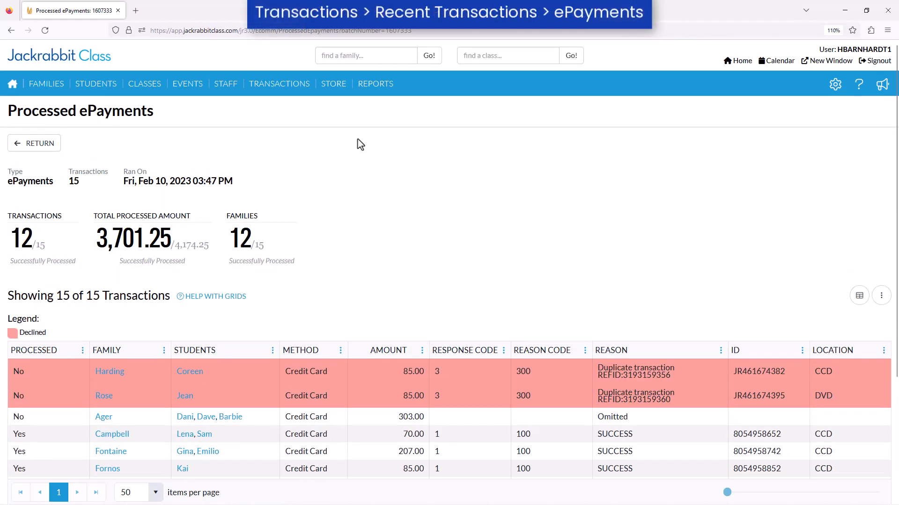
{"action": "left_click", "coordinate": [279, 83]}
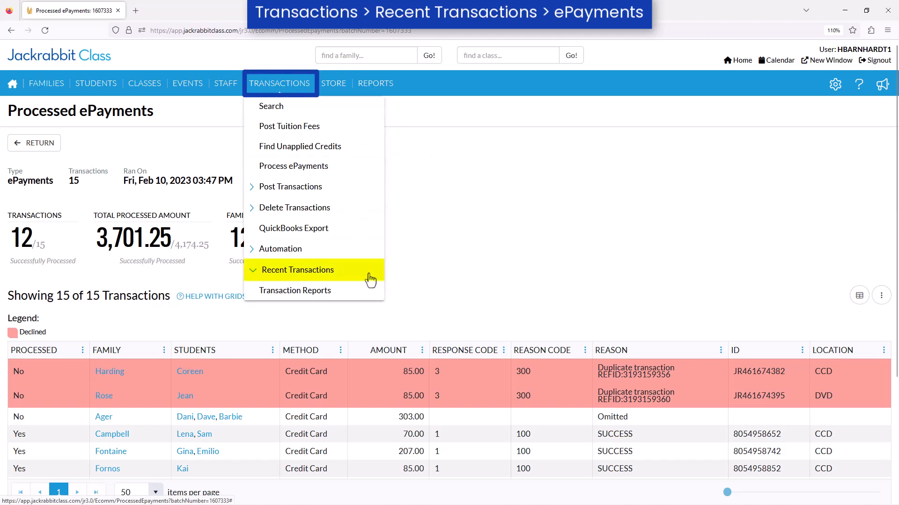
{"action": "left_click", "coordinate": [297, 270]}
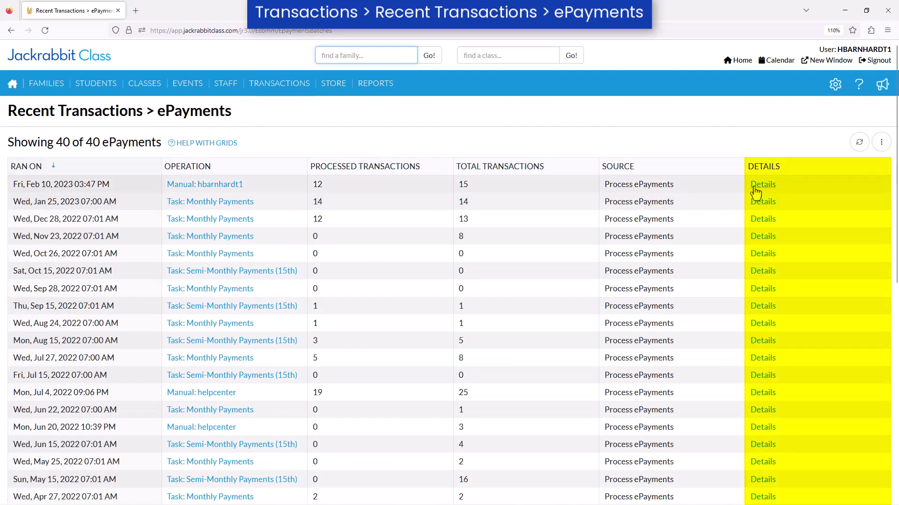
{"action": "left_click", "coordinate": [762, 185]}
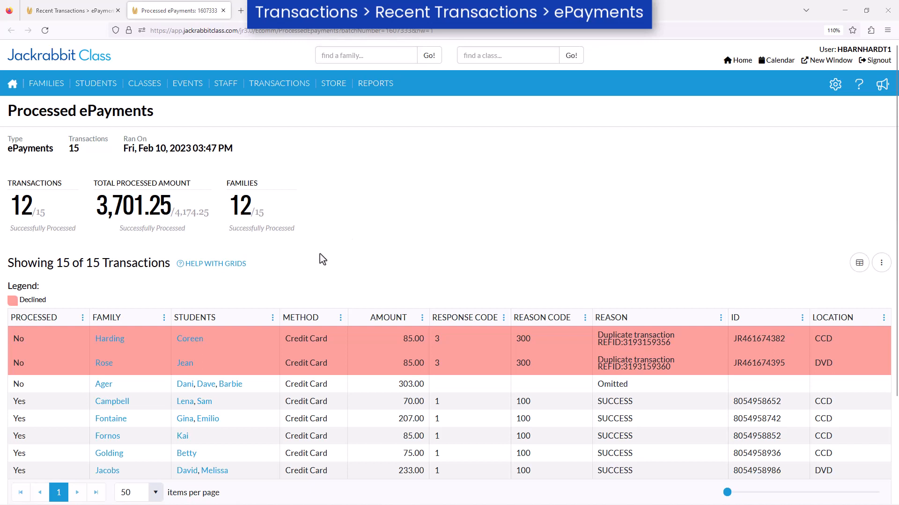
{"action": "left_click", "coordinate": [111, 401]}
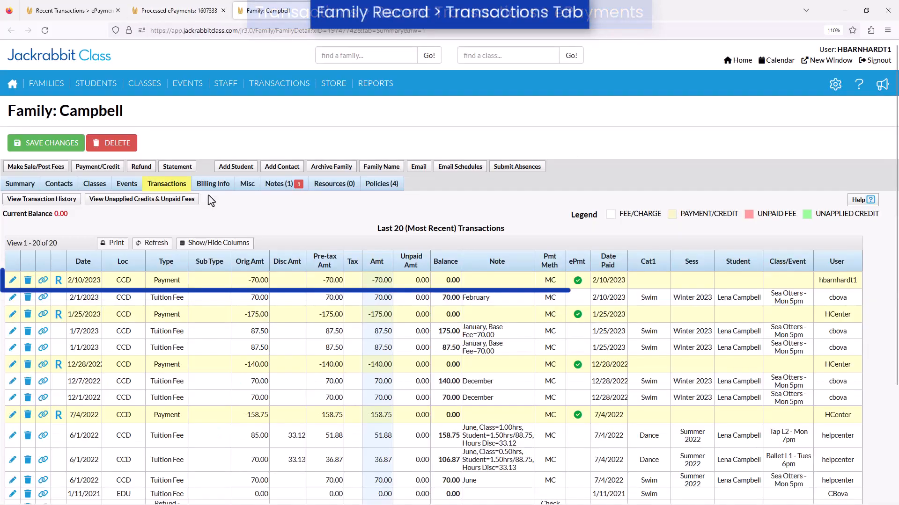